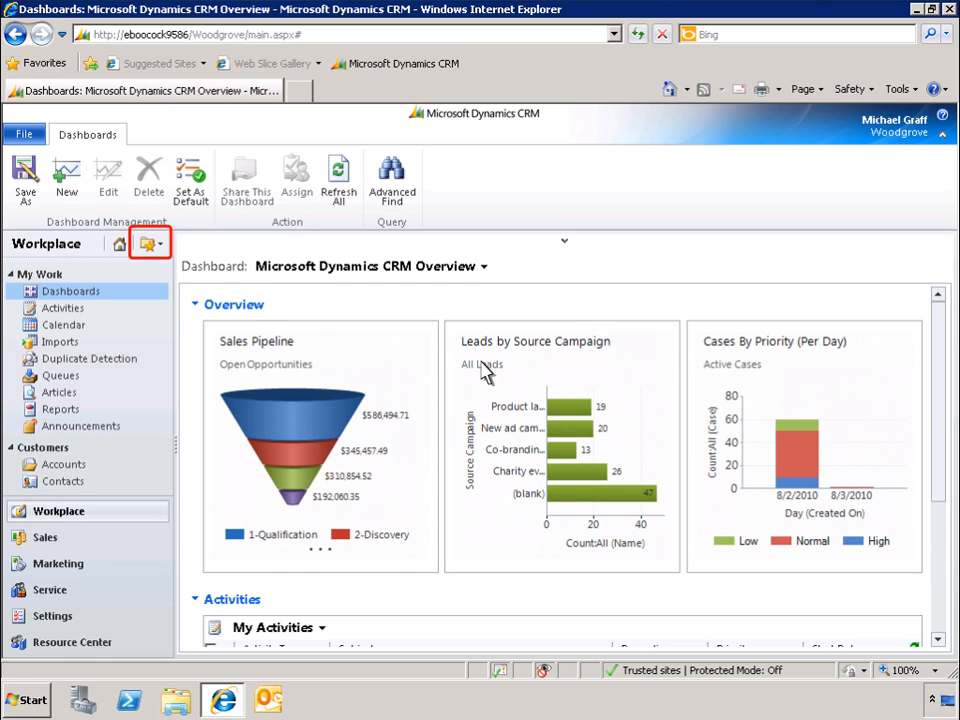
mouse_move(148, 244)
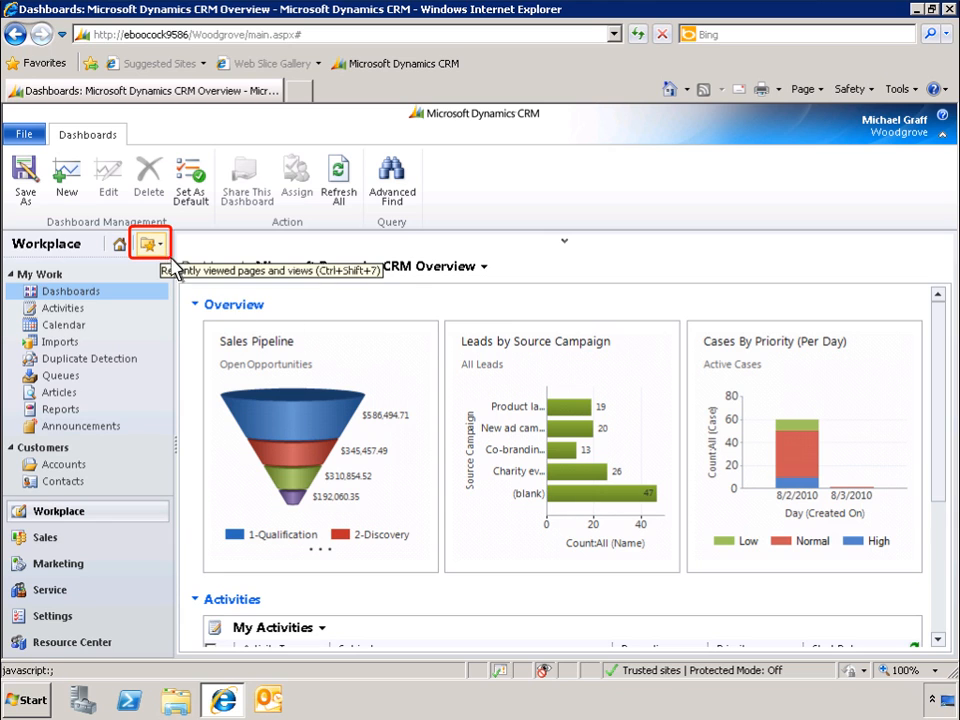
Step: Switch from the dashboard to the My Open Opportunities list via recently visited pages, collapsing the Top 10 Customers chart
left_click(148, 244)
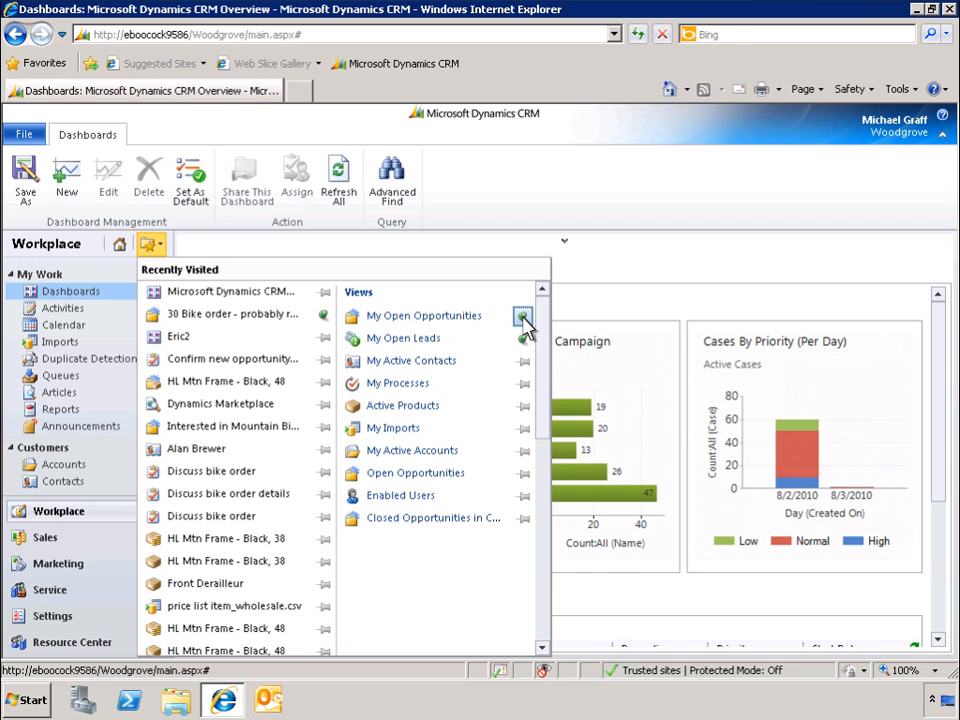
mouse_move(224, 316)
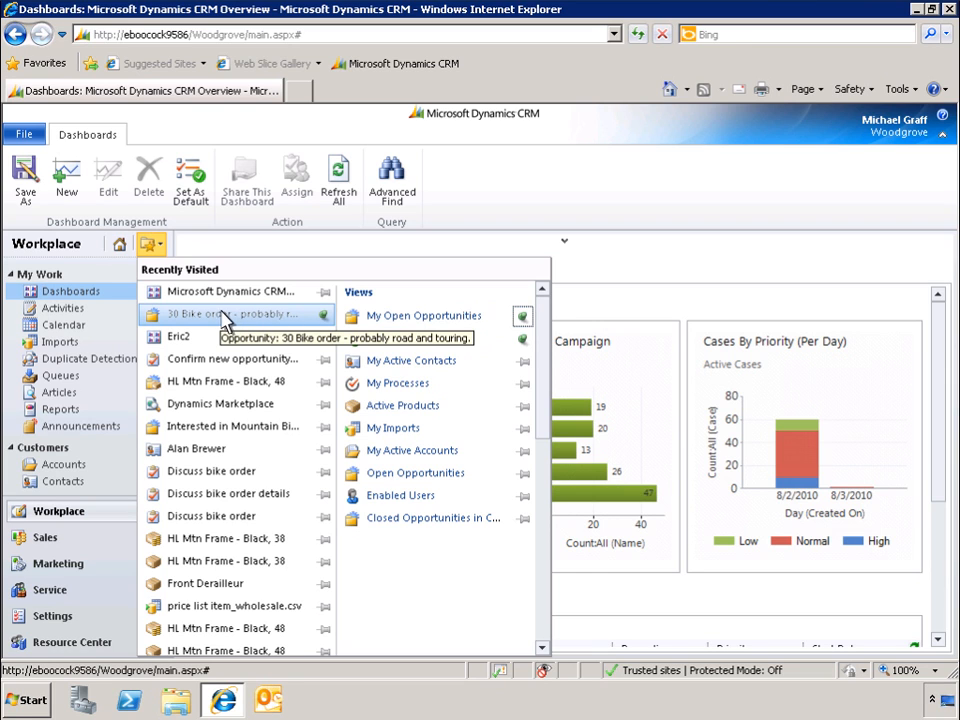
left_click(224, 316)
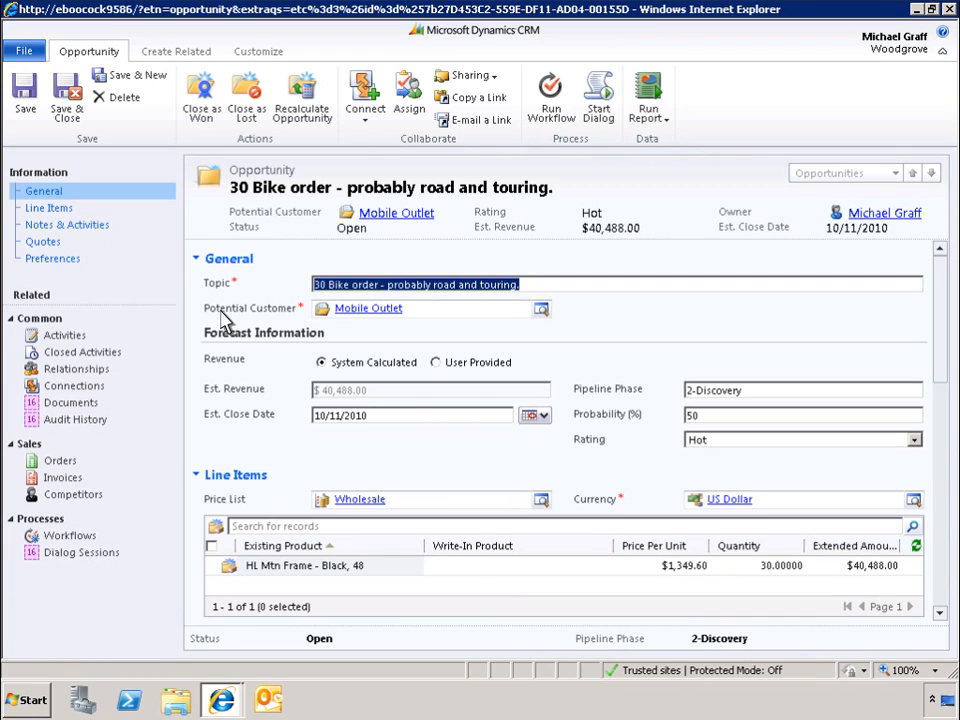
mouse_move(928, 56)
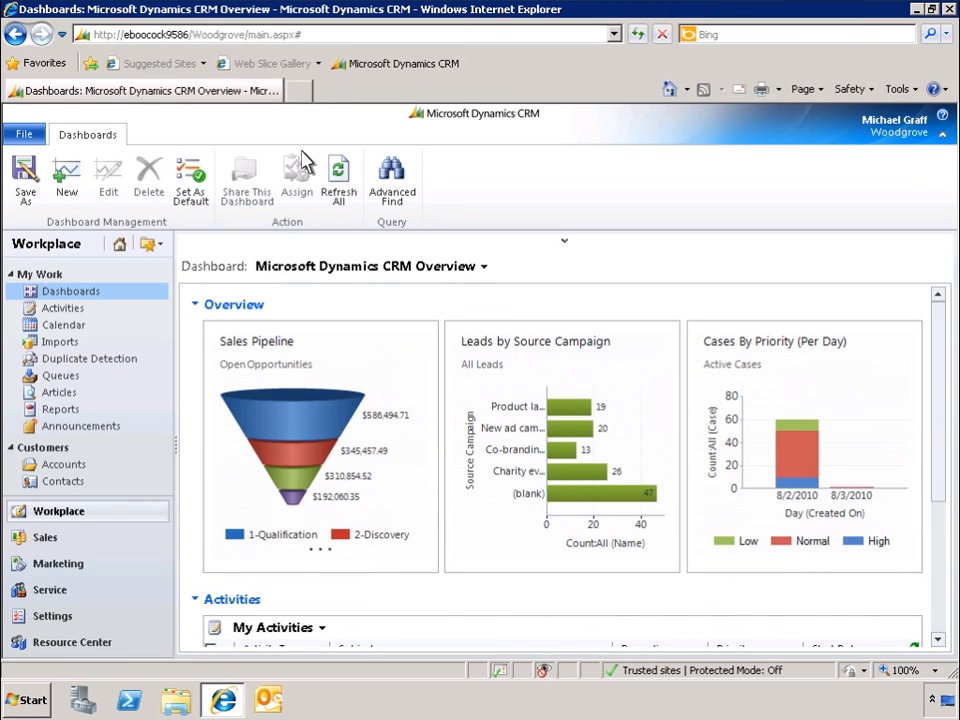
left_click(148, 244)
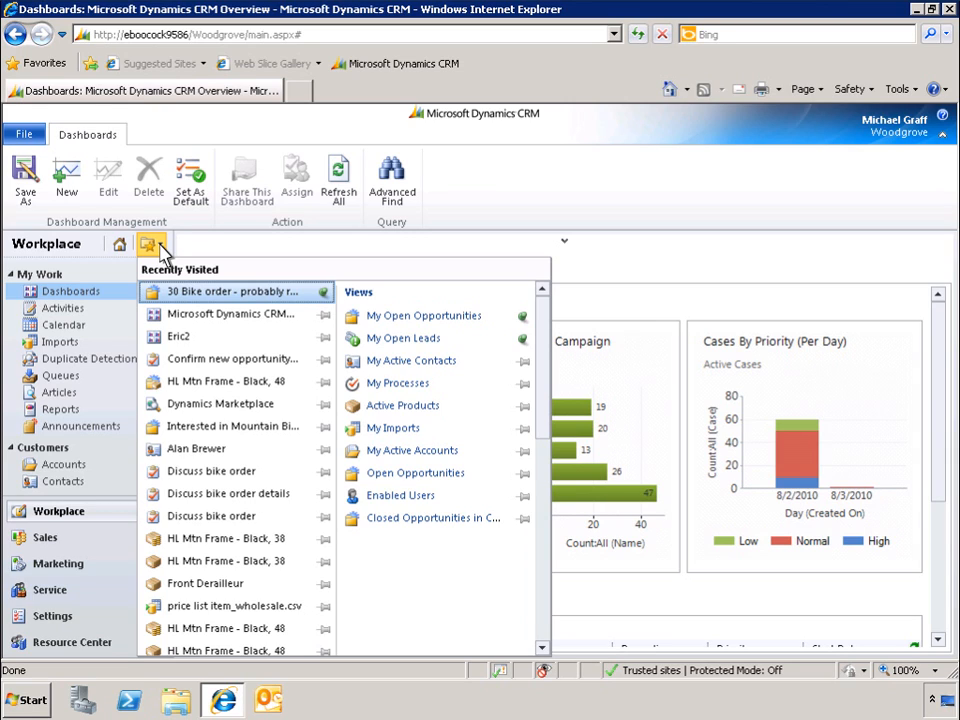
mouse_move(426, 316)
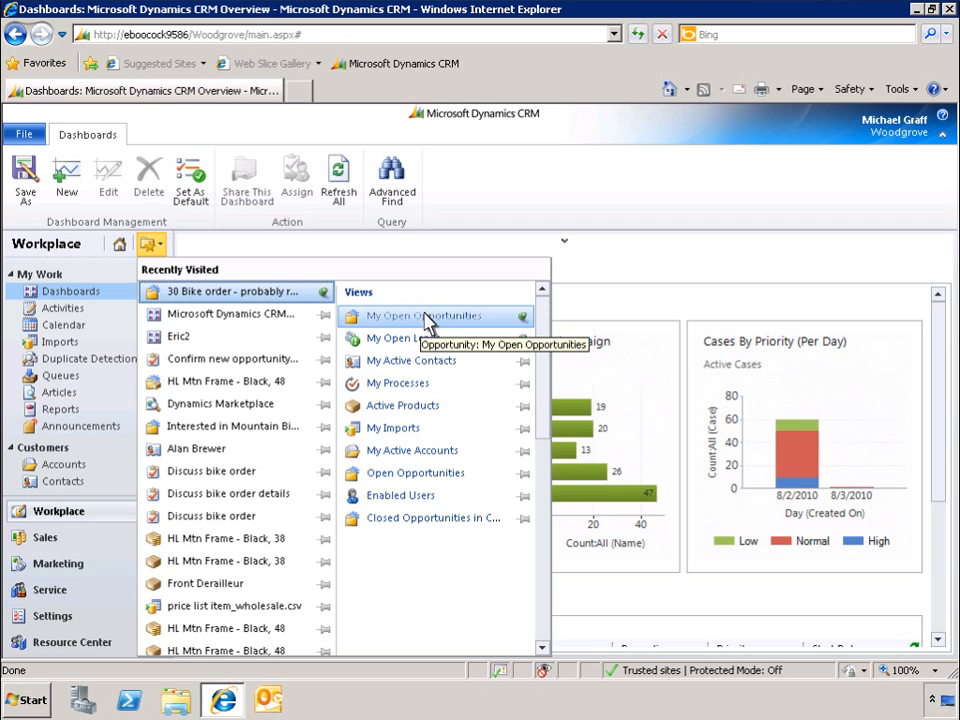
left_click(428, 316)
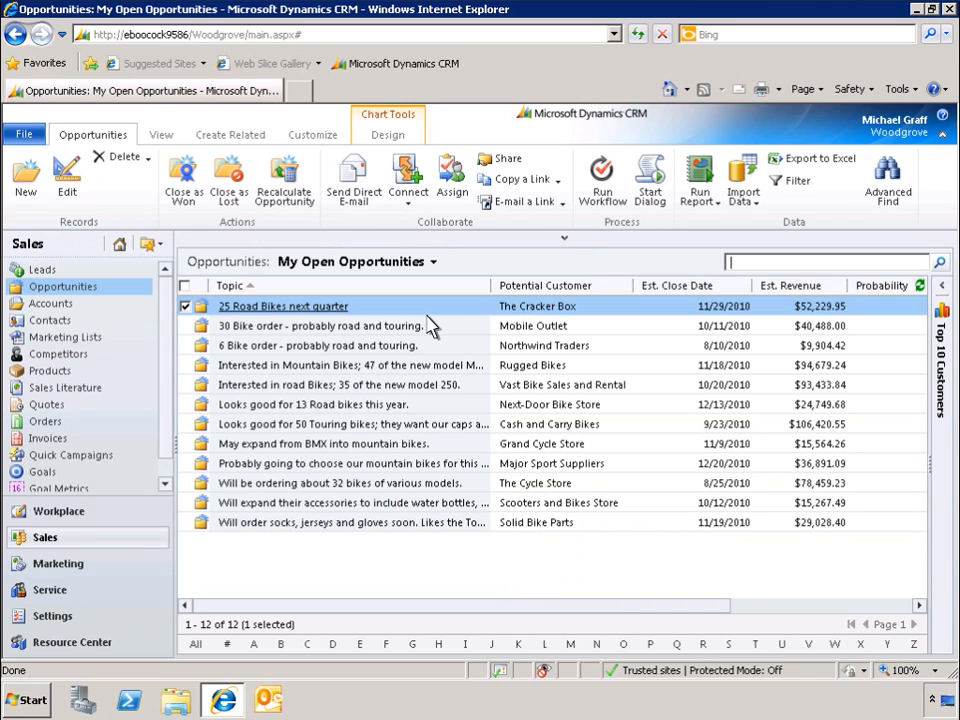
mouse_move(904, 300)
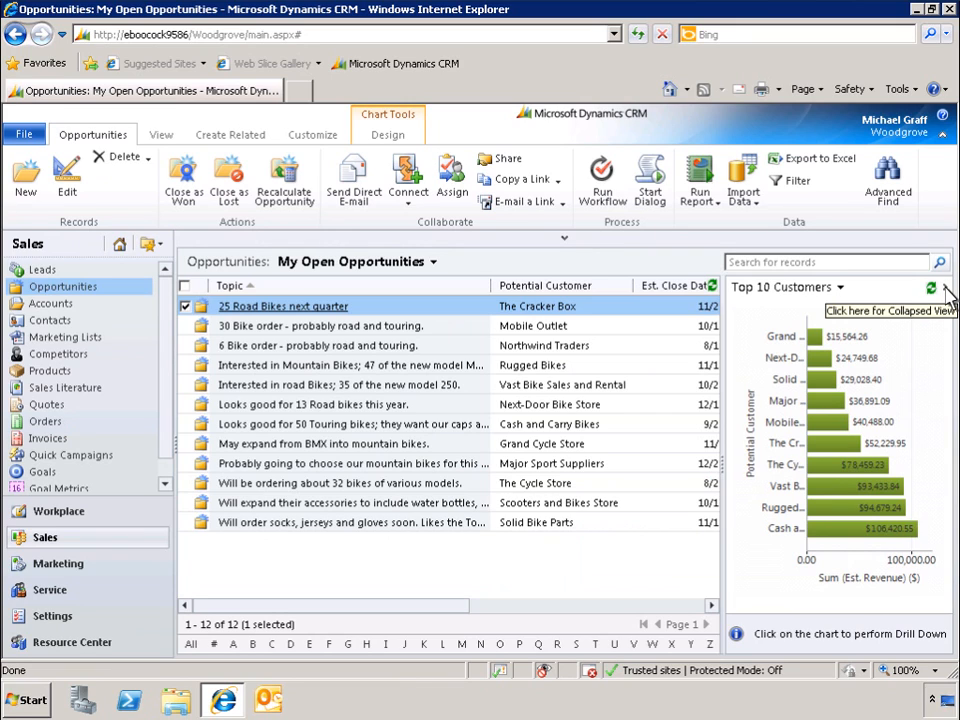
left_click(952, 290)
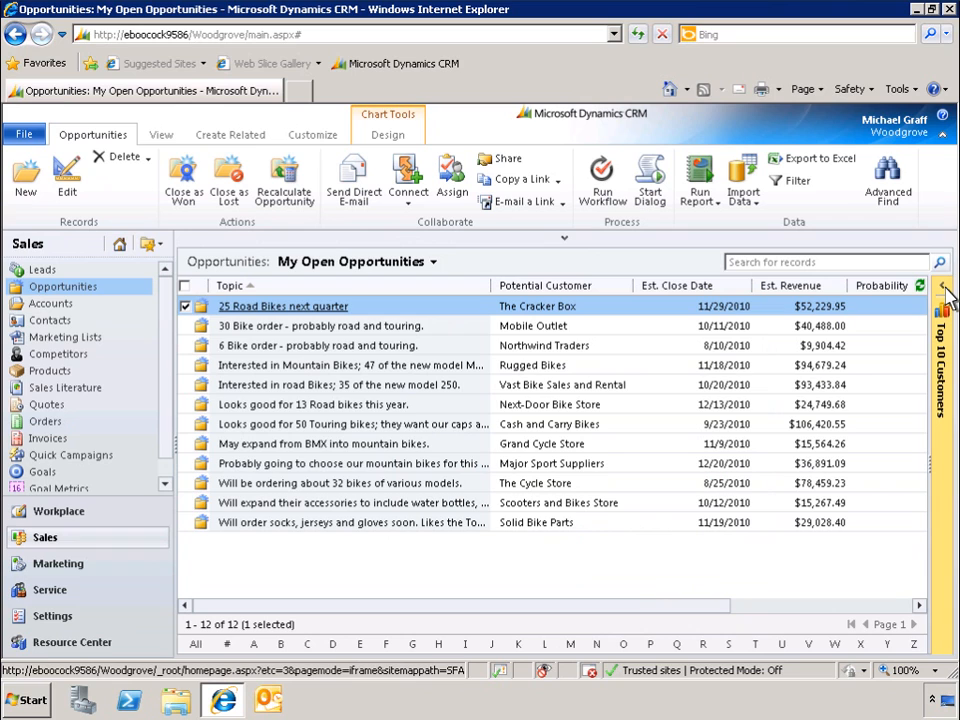
mouse_move(356, 308)
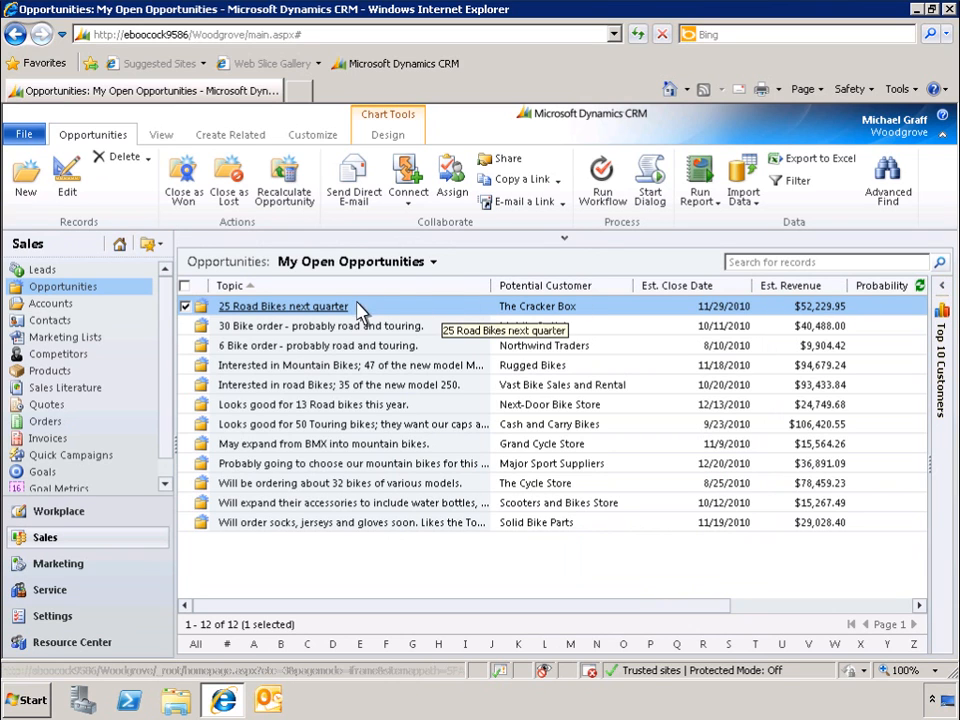
Step: Browse the 25 Road Bikes next quarter record, then return and show the opportunity view selector list
double_click(284, 306)
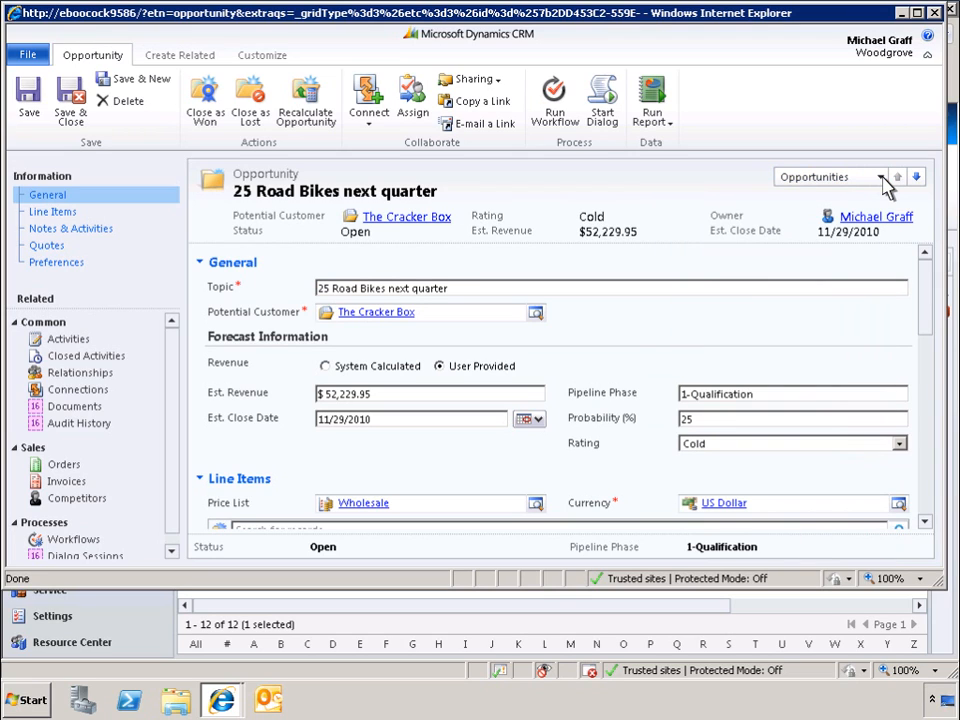
mouse_move(916, 176)
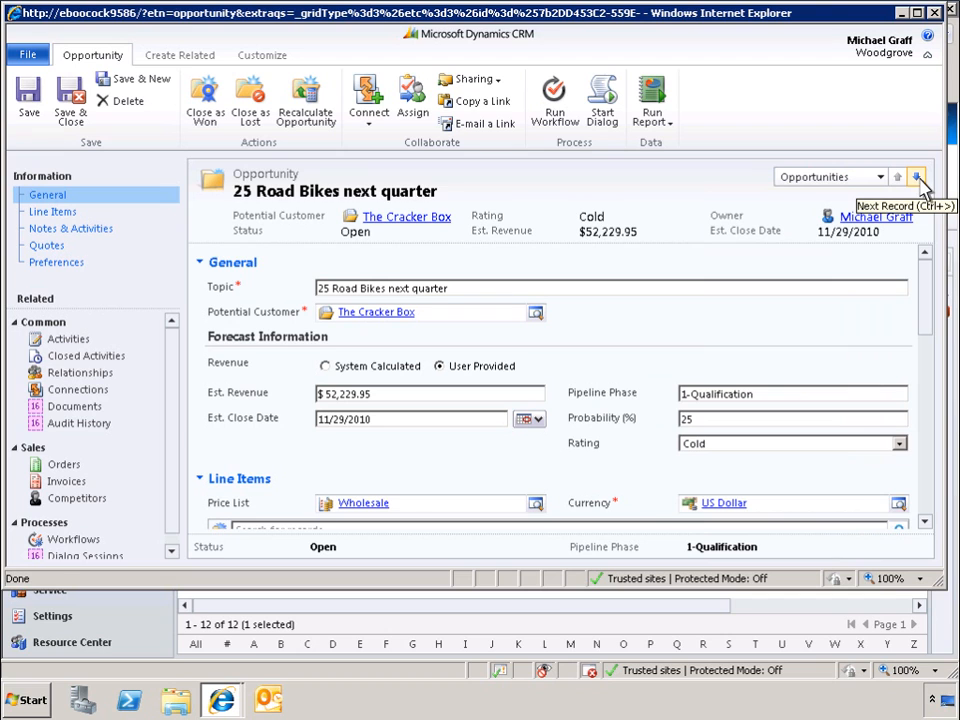
left_click(916, 176)
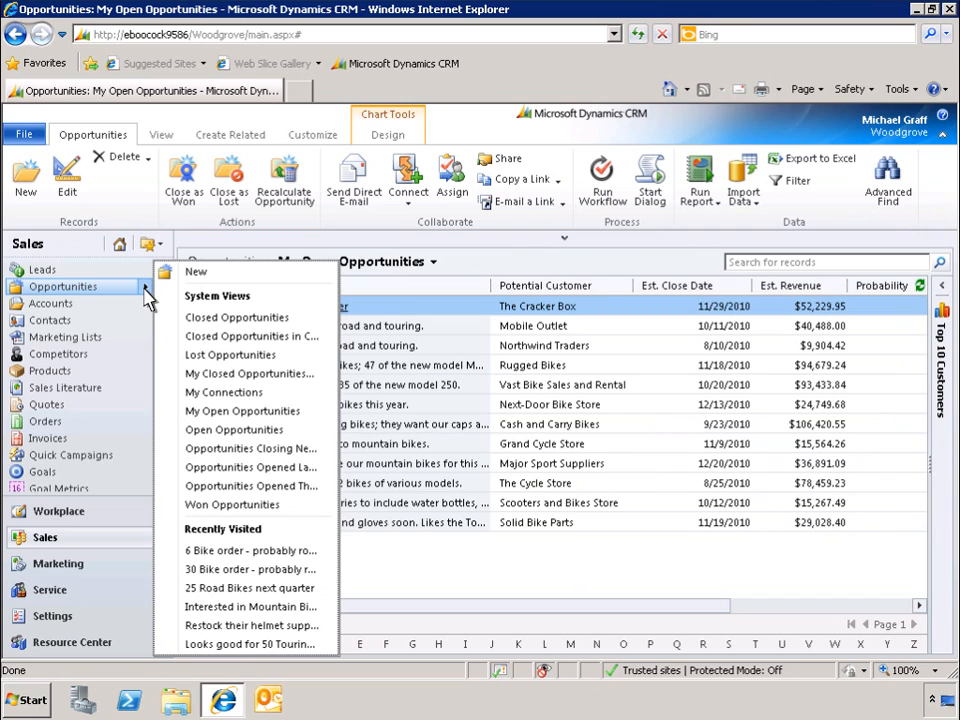
mouse_move(240, 528)
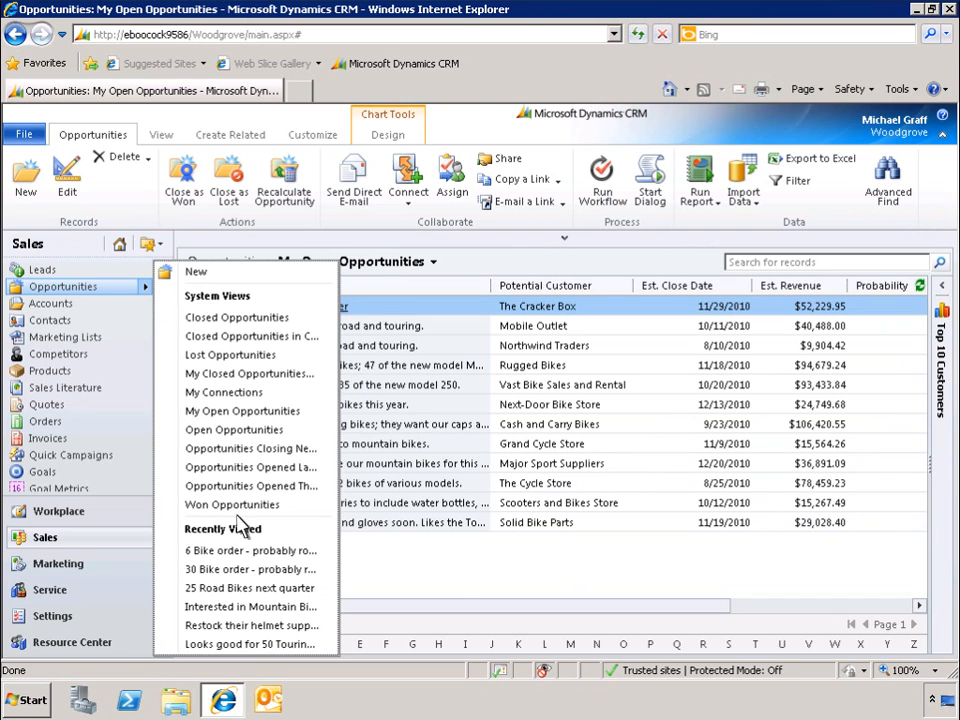
left_click(248, 568)
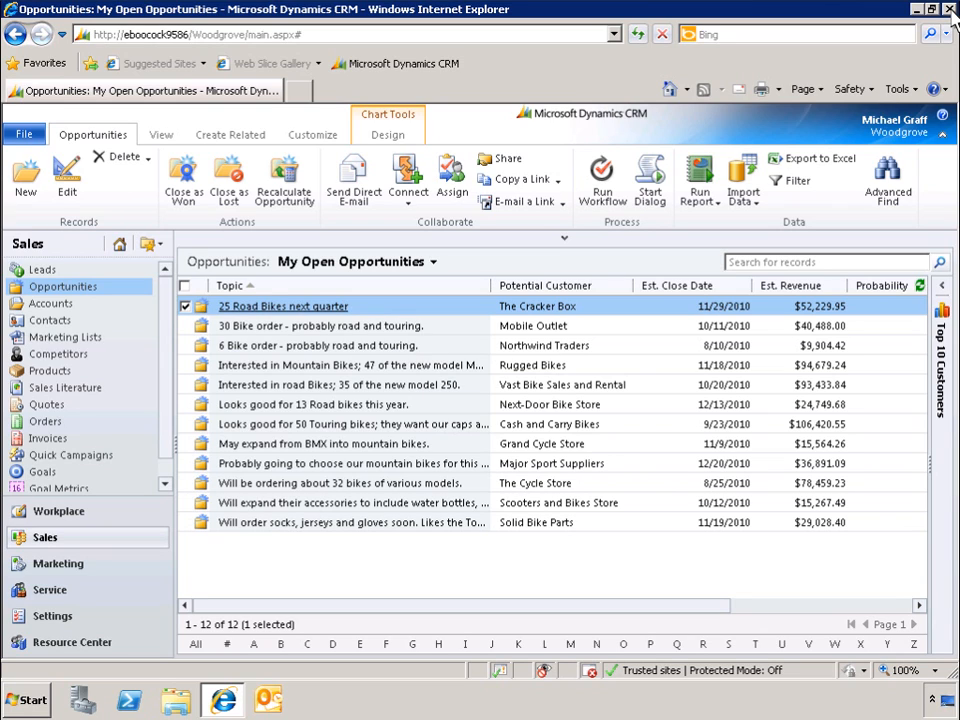
mouse_move(434, 260)
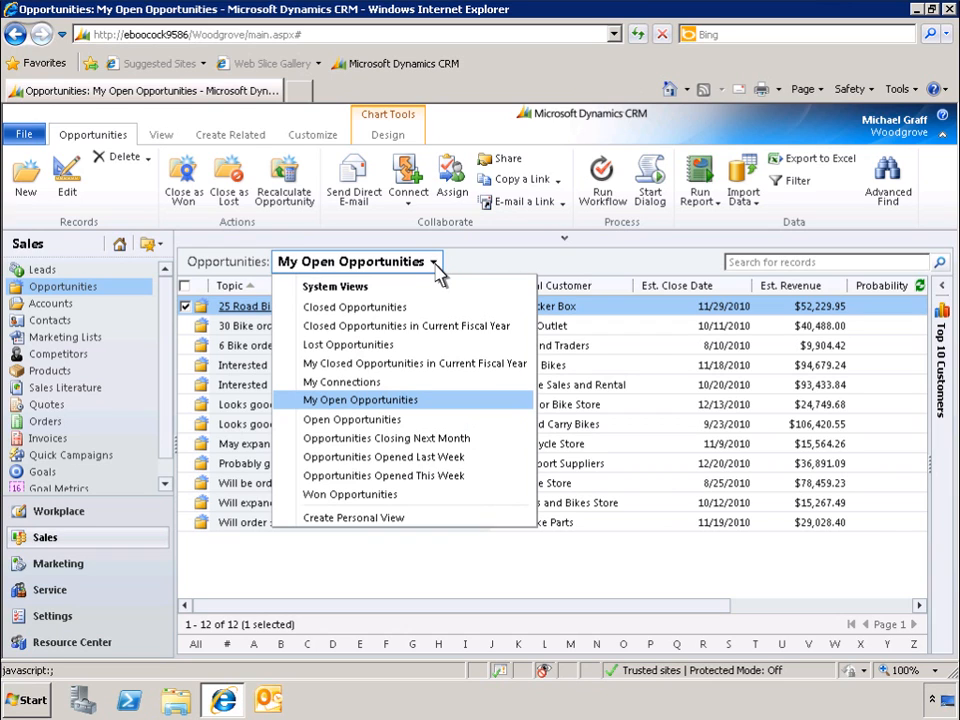
mouse_move(356, 500)
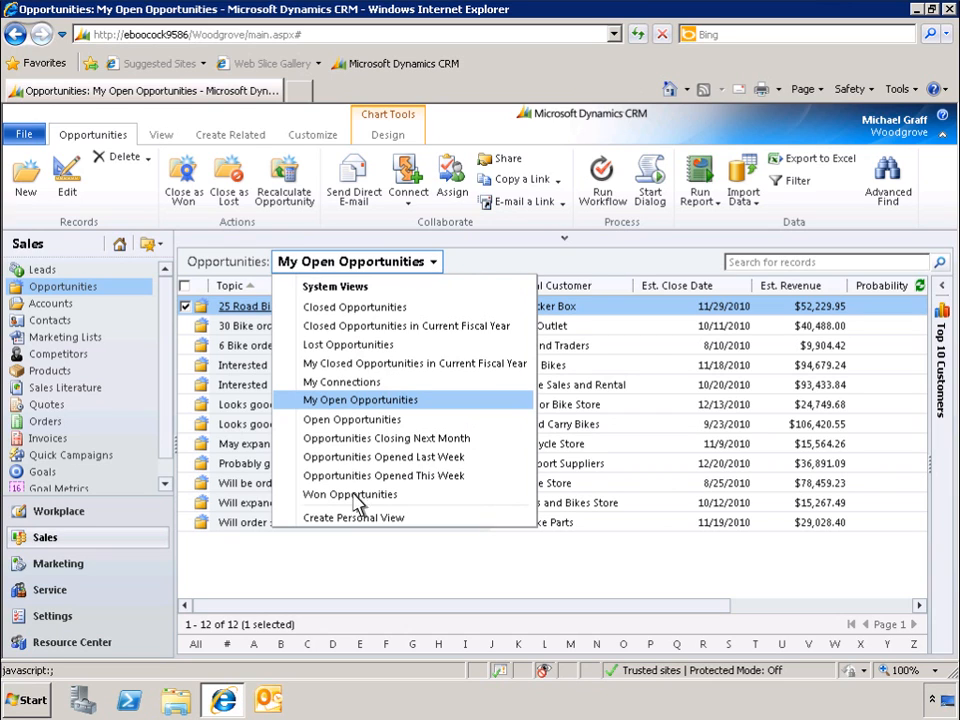
Step: Start a new personal view filtering Est. Revenue greater than 75000.00 and Owner equal to the current user
left_click(352, 516)
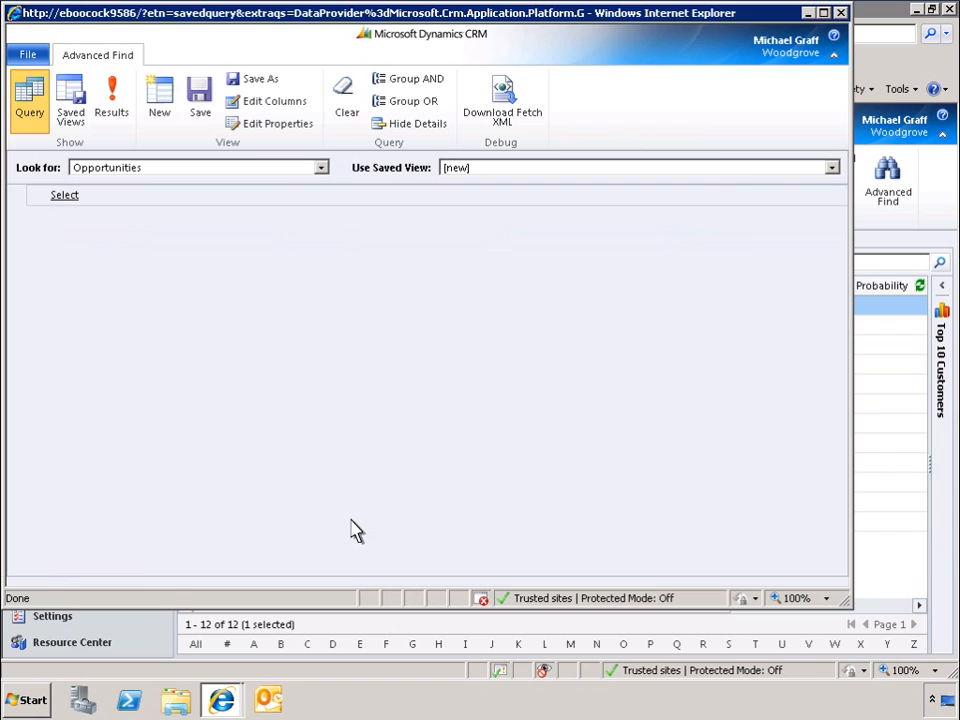
left_click(64, 194)
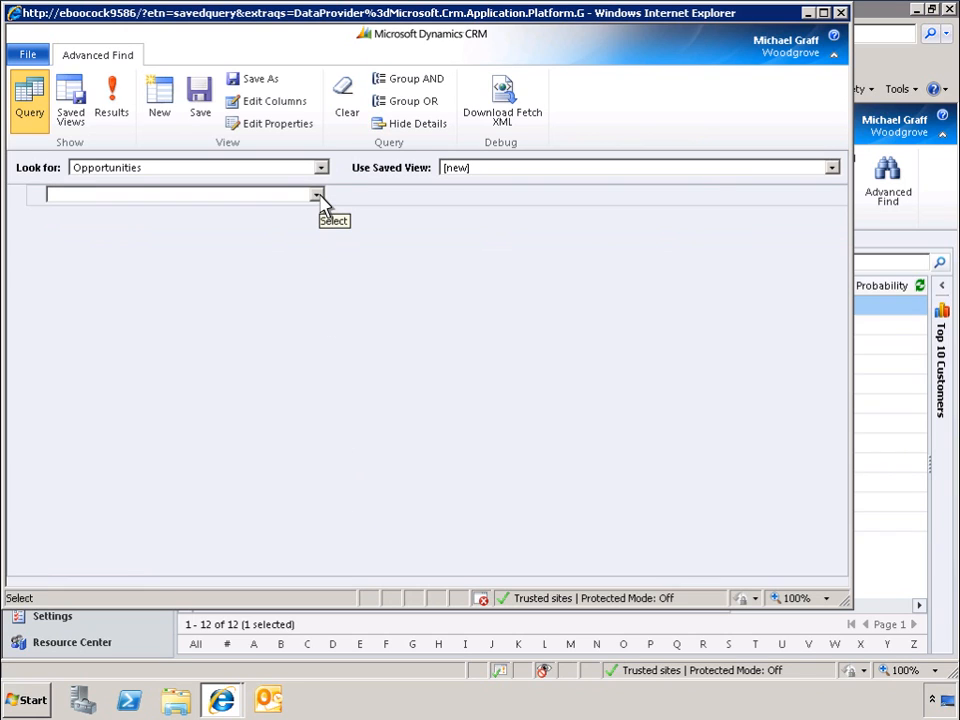
left_click(318, 196)
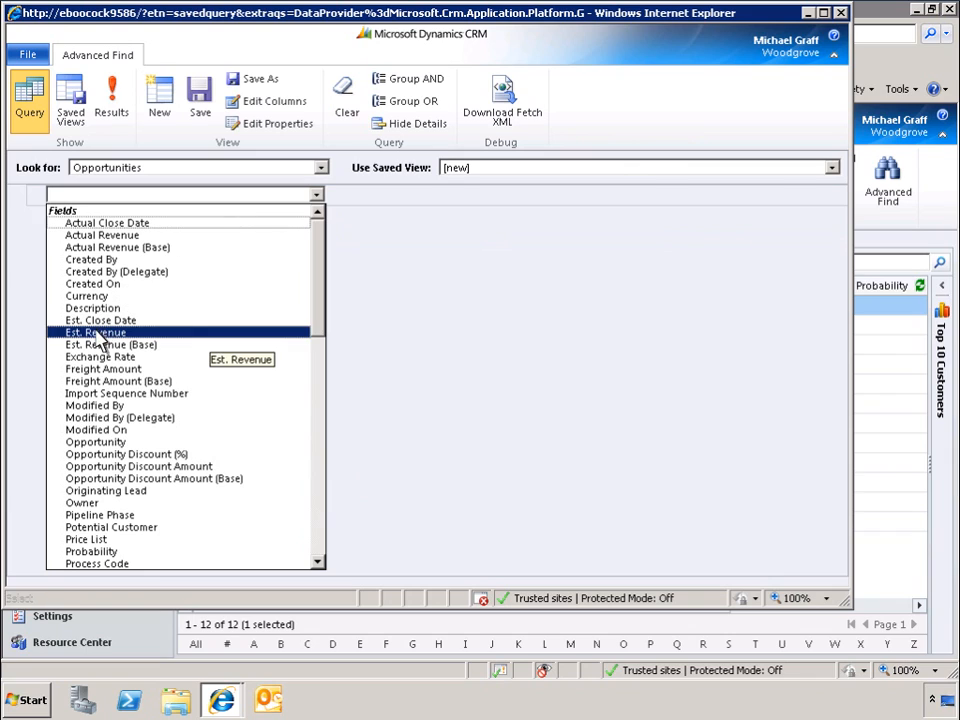
left_click(94, 332)
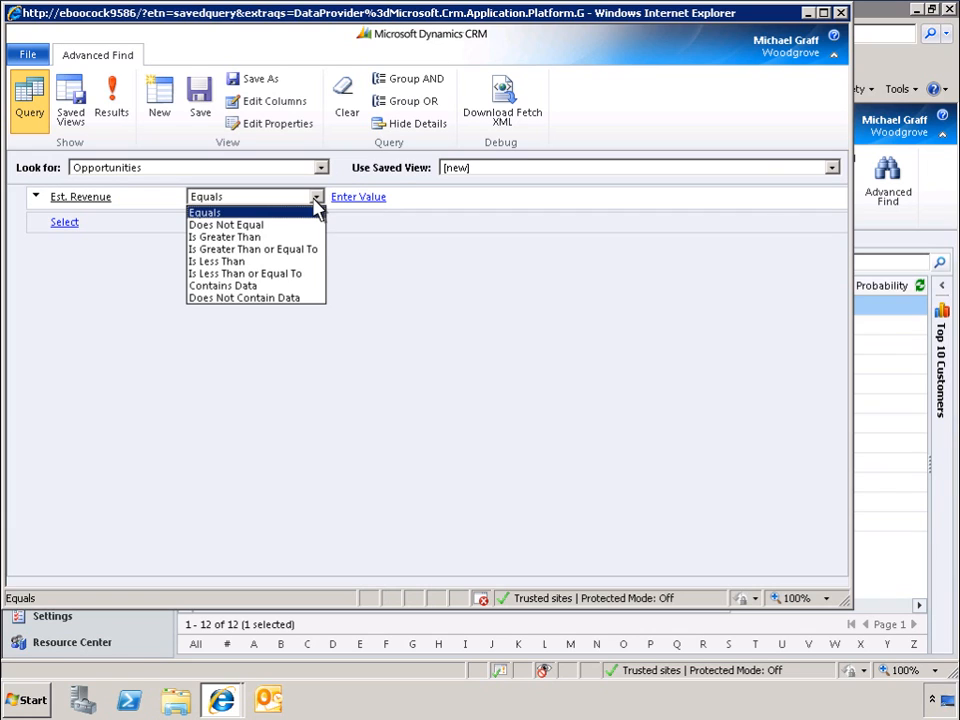
mouse_move(224, 236)
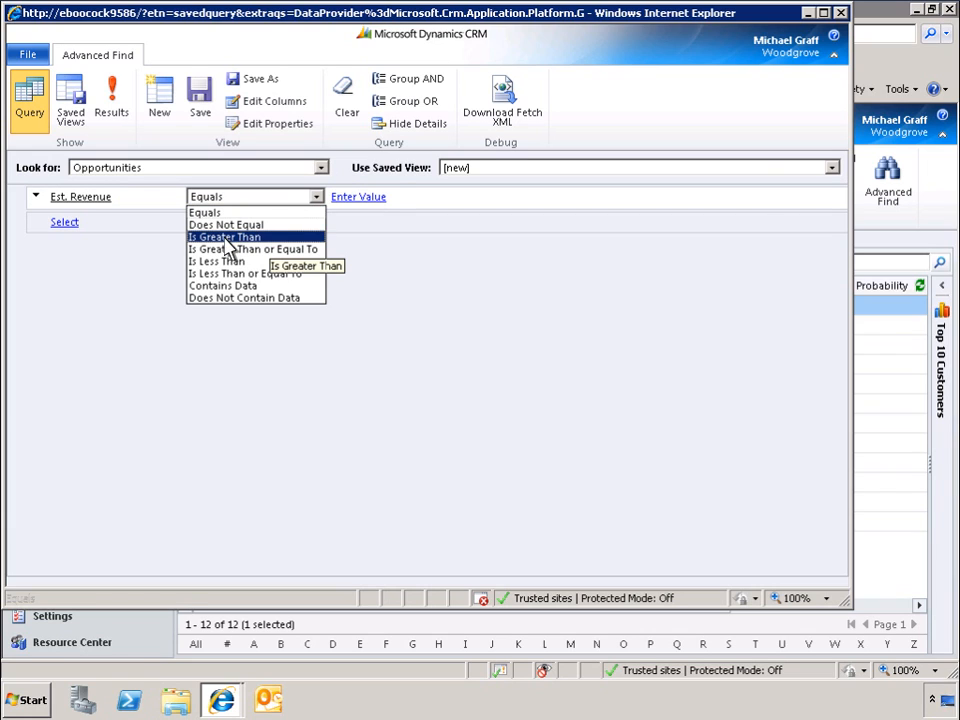
left_click(224, 236)
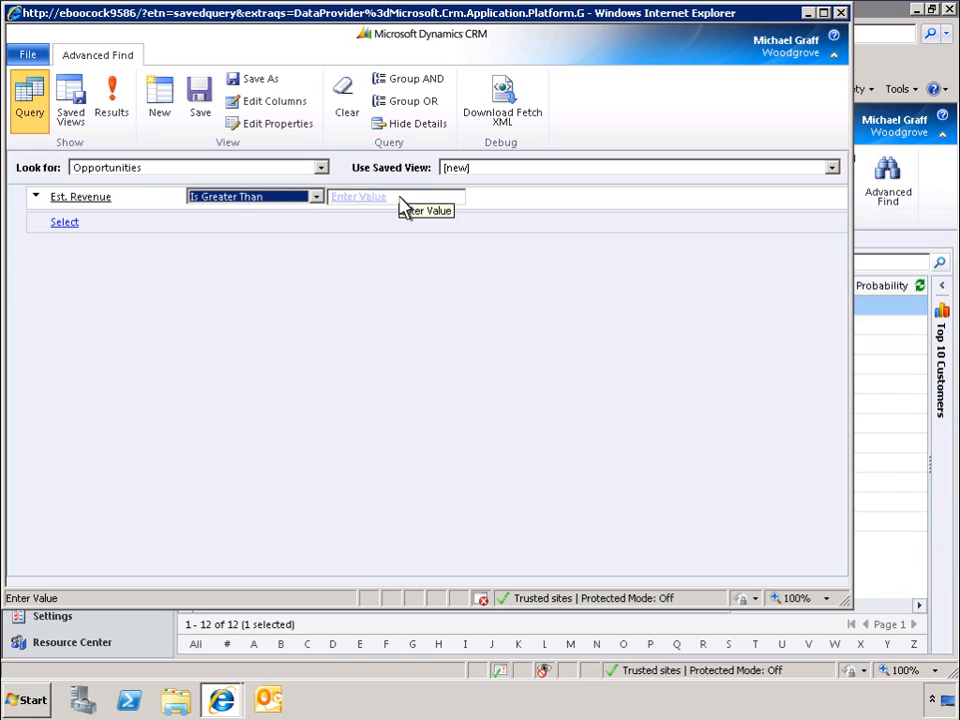
type("75000.00")
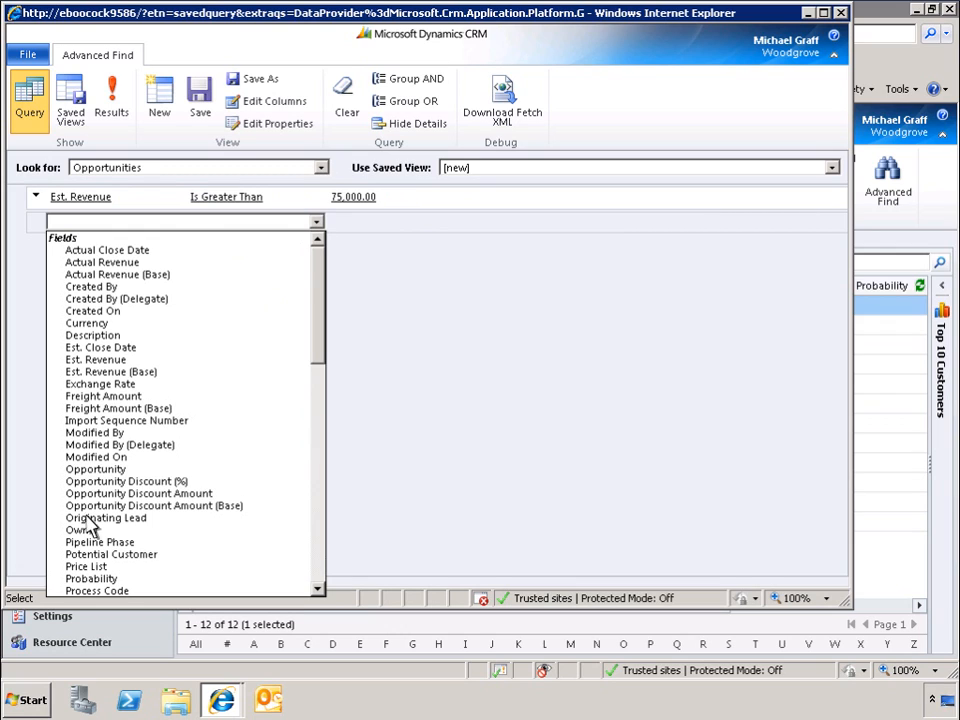
left_click(72, 532)
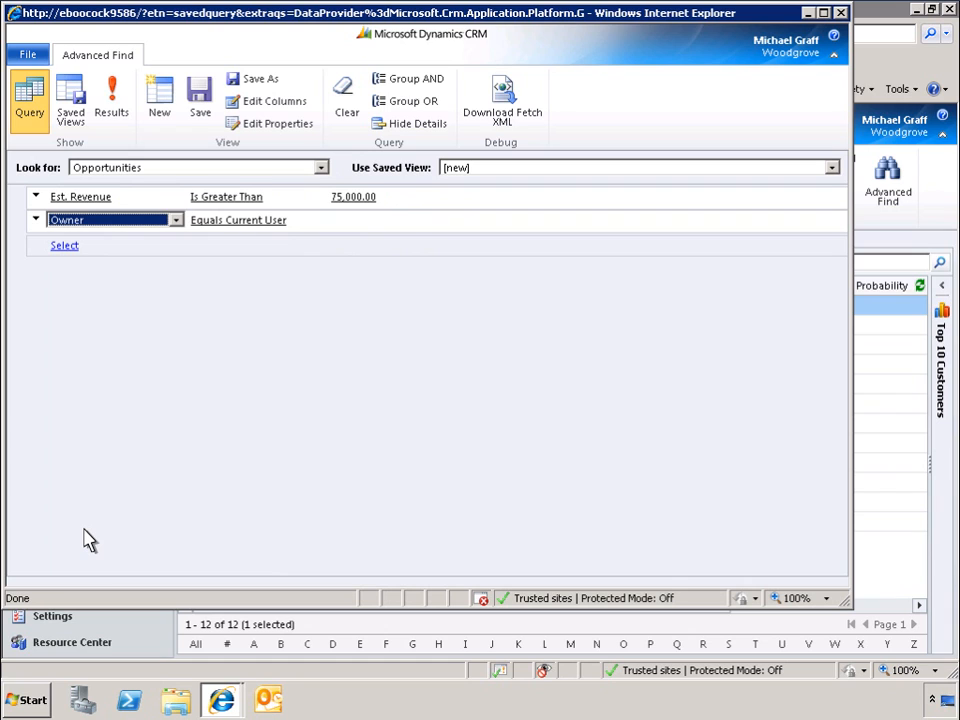
mouse_move(116, 172)
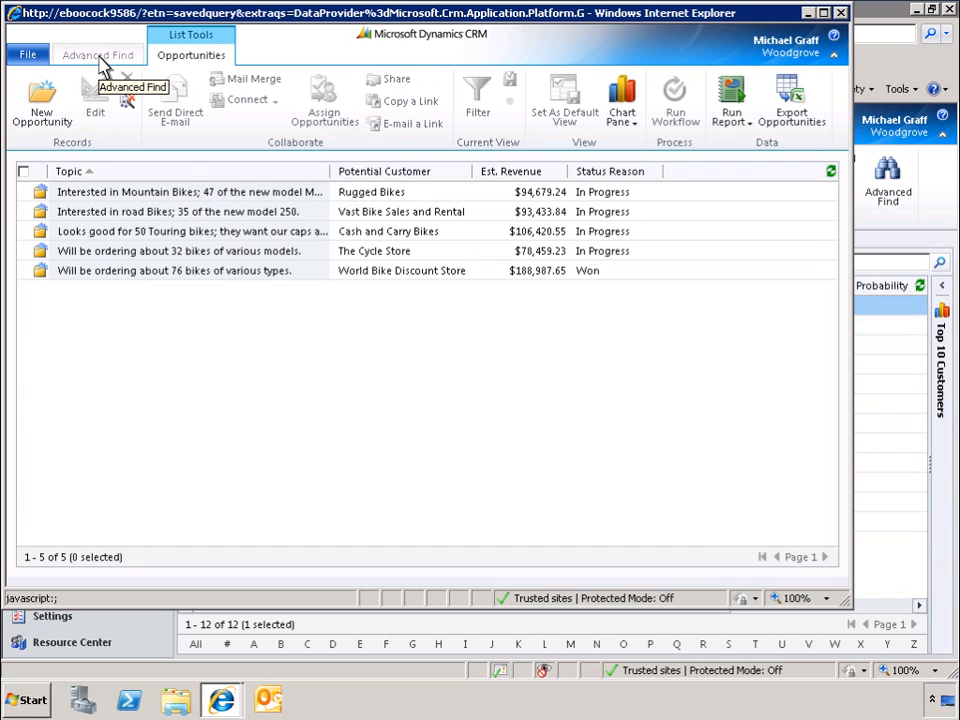
Step: Add Pipeline Phase to the query's result columns through Edit Columns and confirm
left_click(104, 54)
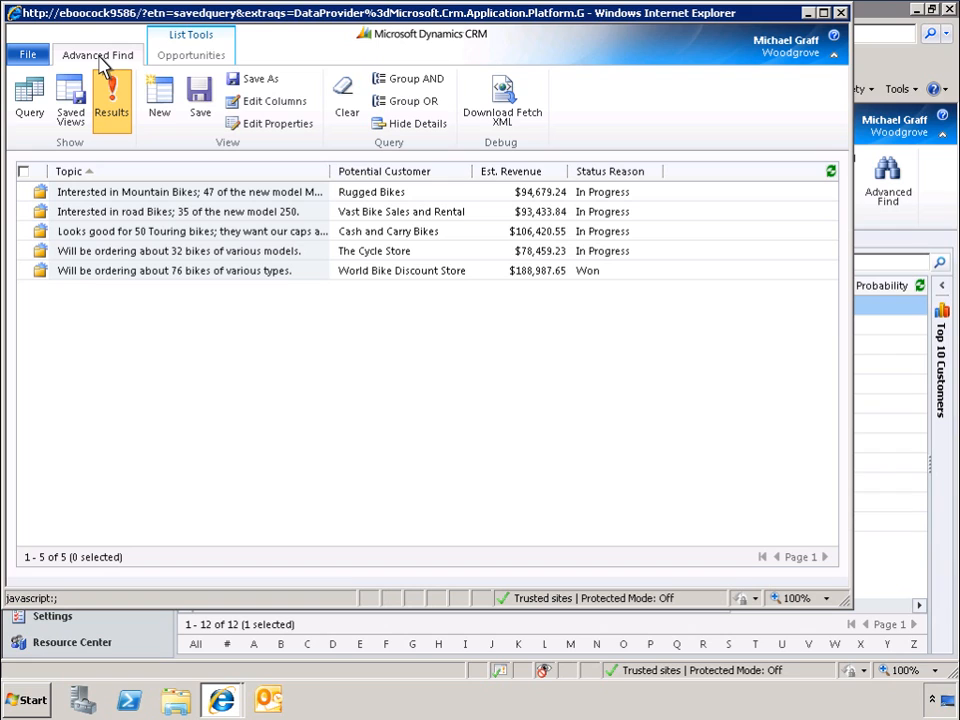
mouse_move(272, 100)
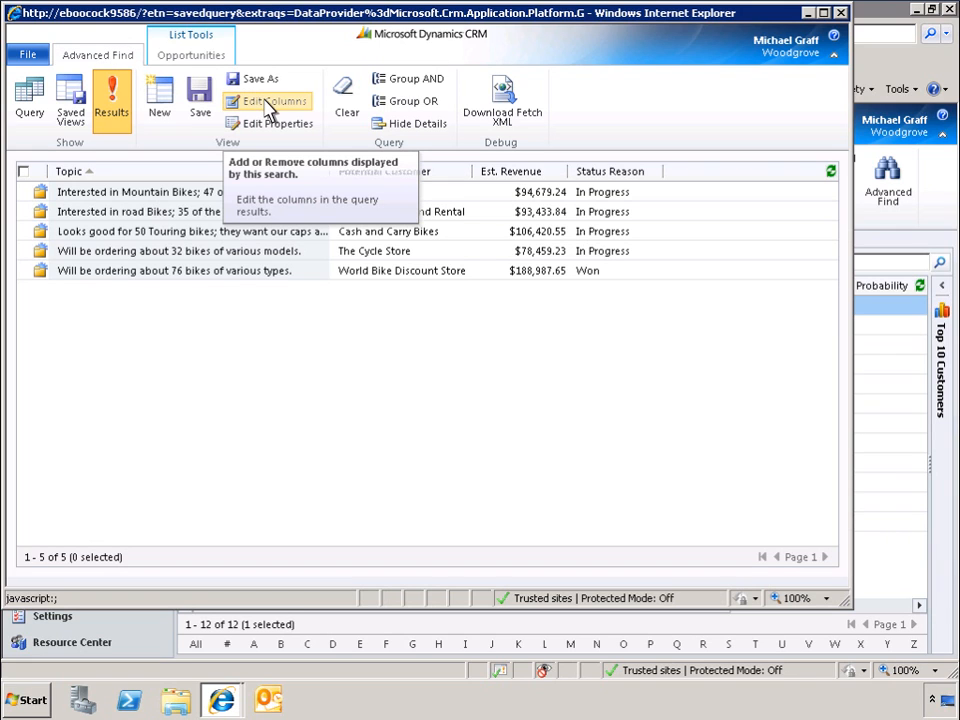
left_click(272, 100)
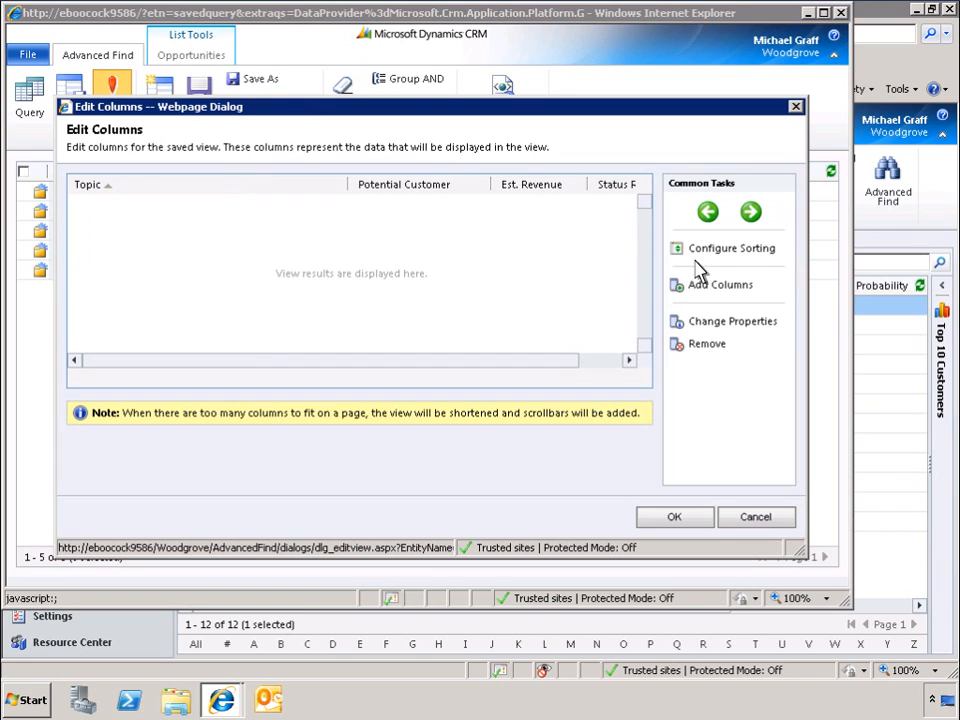
left_click(718, 284)
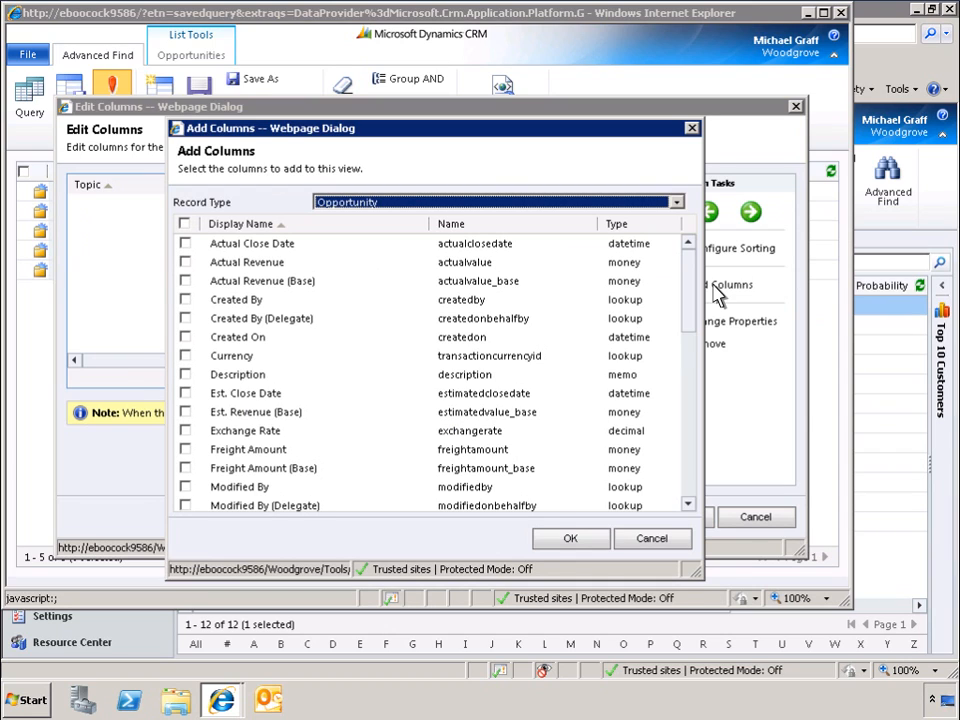
mouse_move(696, 432)
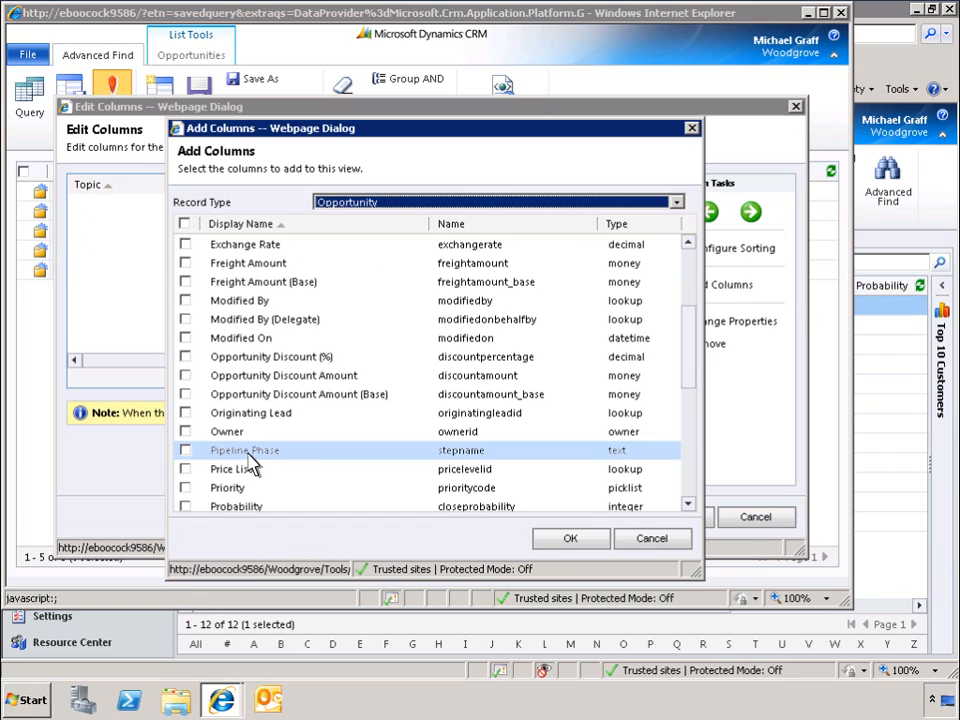
left_click(184, 450)
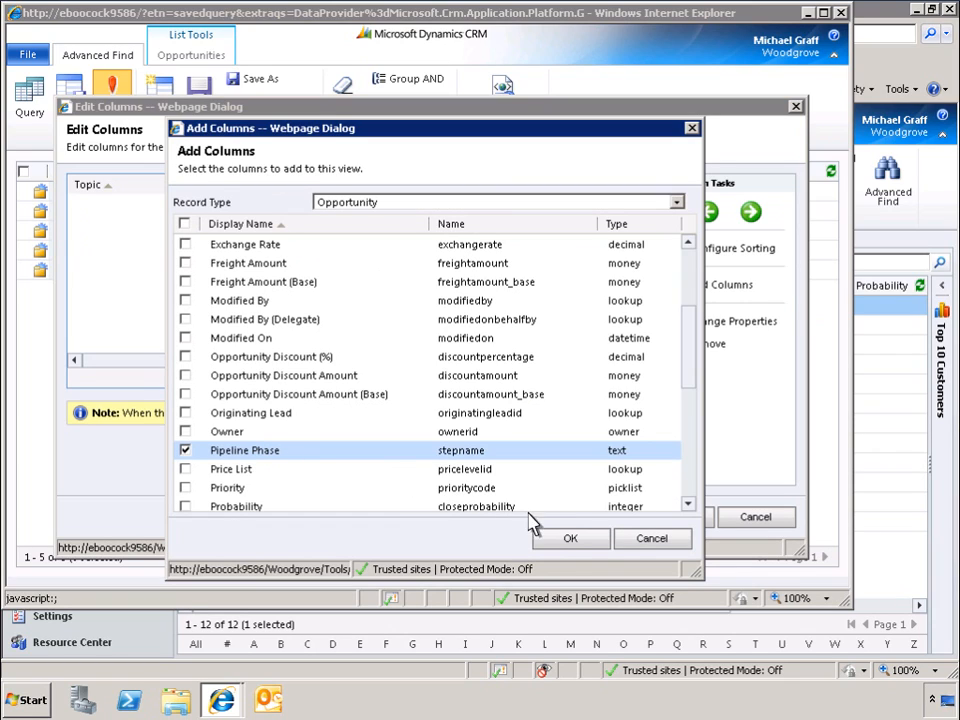
left_click(570, 538)
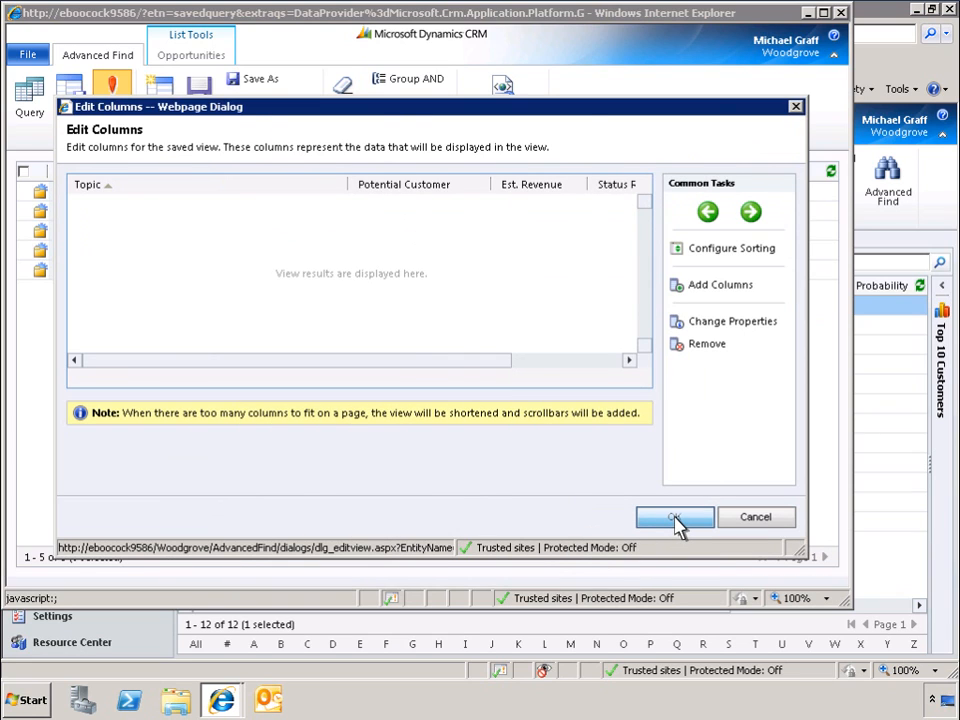
left_click(674, 516)
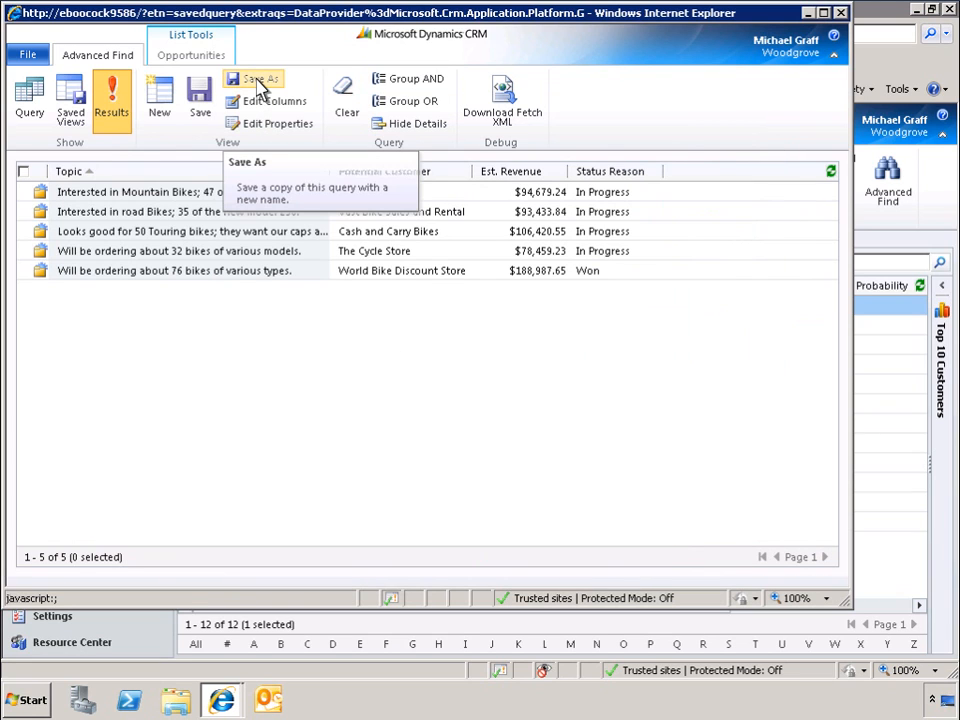
Step: Save the query as personal view 'My Opportunities > 75000' and show it in the Opportunities view selector
left_click(268, 80)
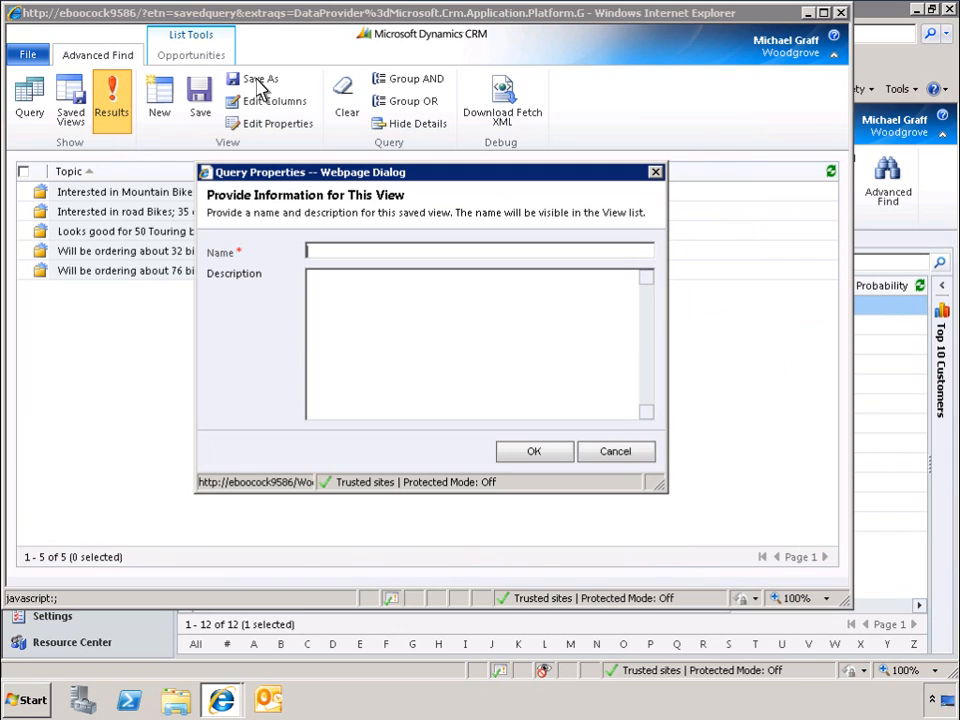
type("My Opportunities > 75000")
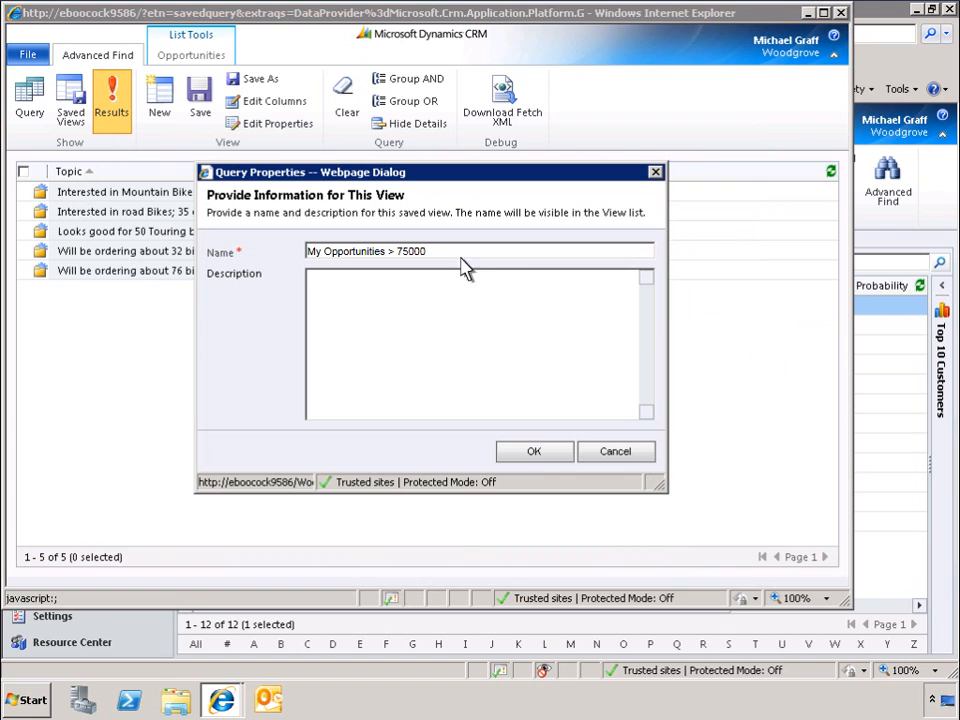
left_click(532, 452)
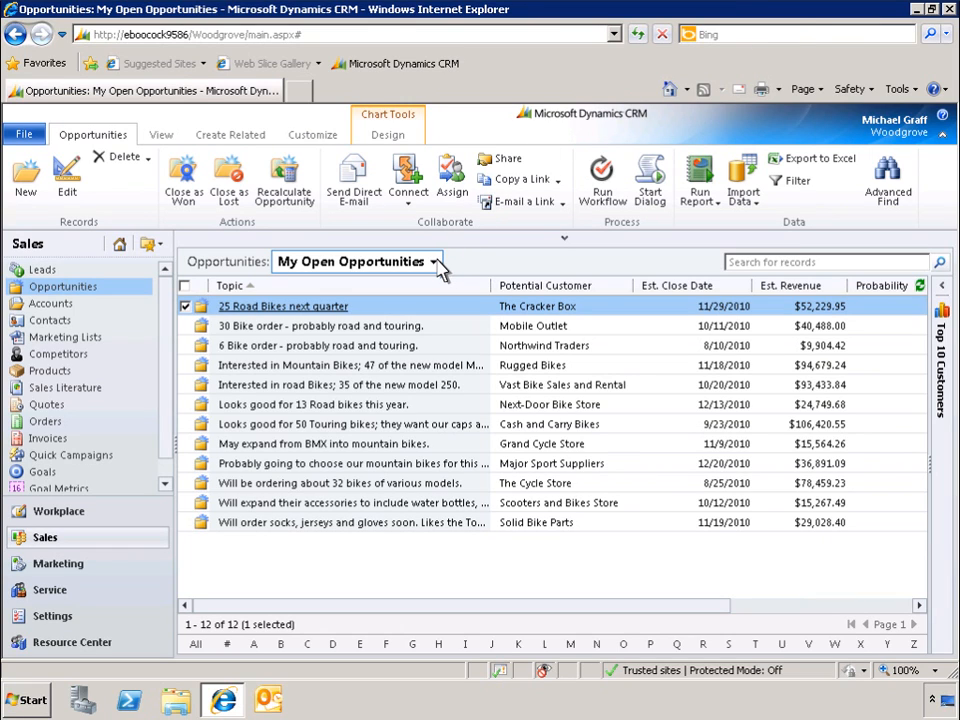
left_click(436, 260)
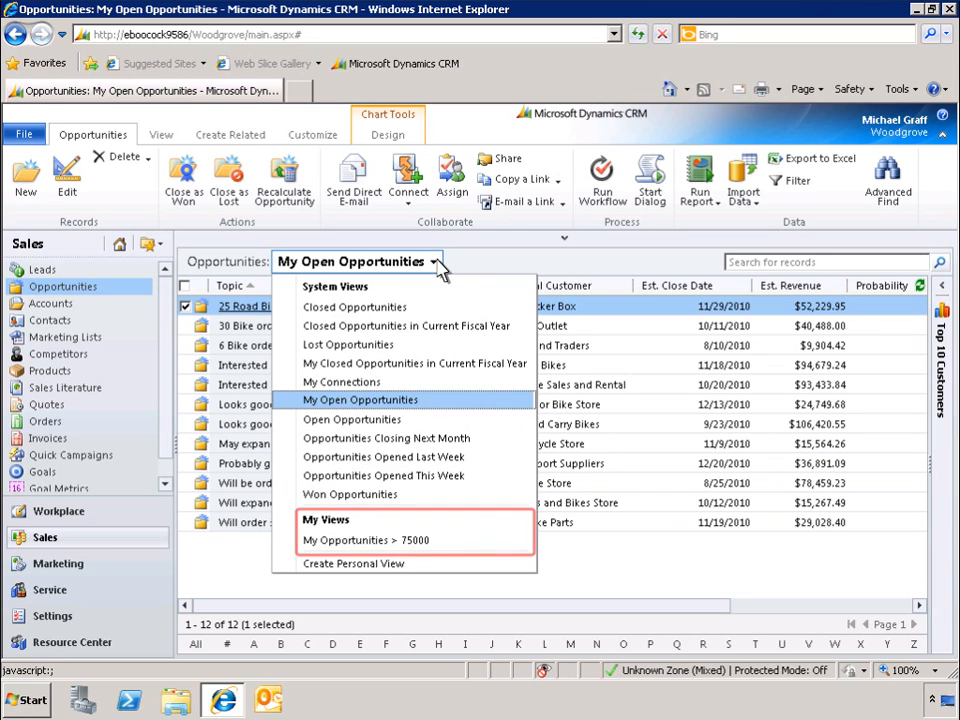